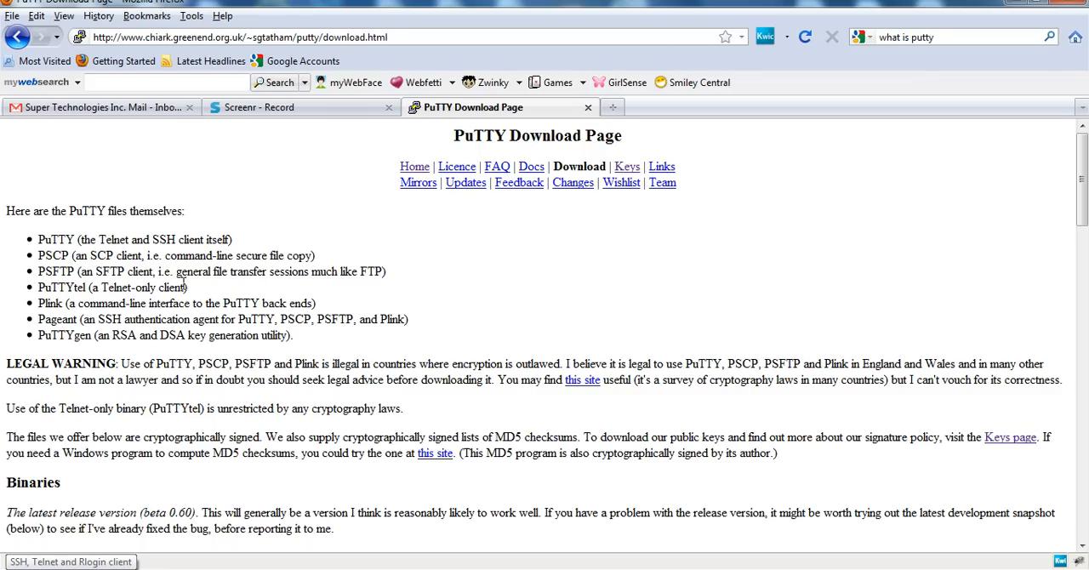
scroll("down", 3)
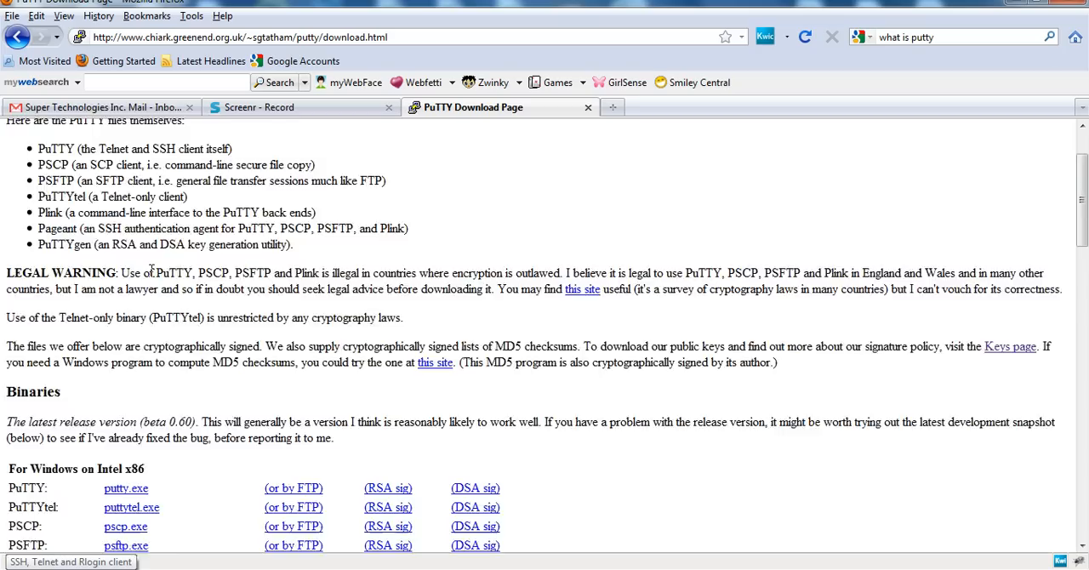
scroll("down", 3)
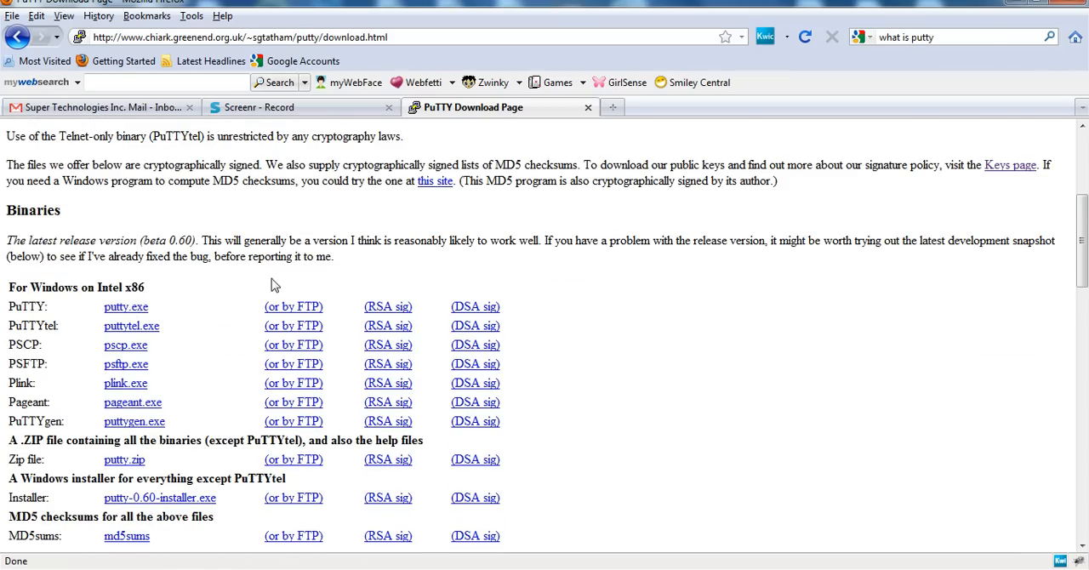
mouse_move(126, 313)
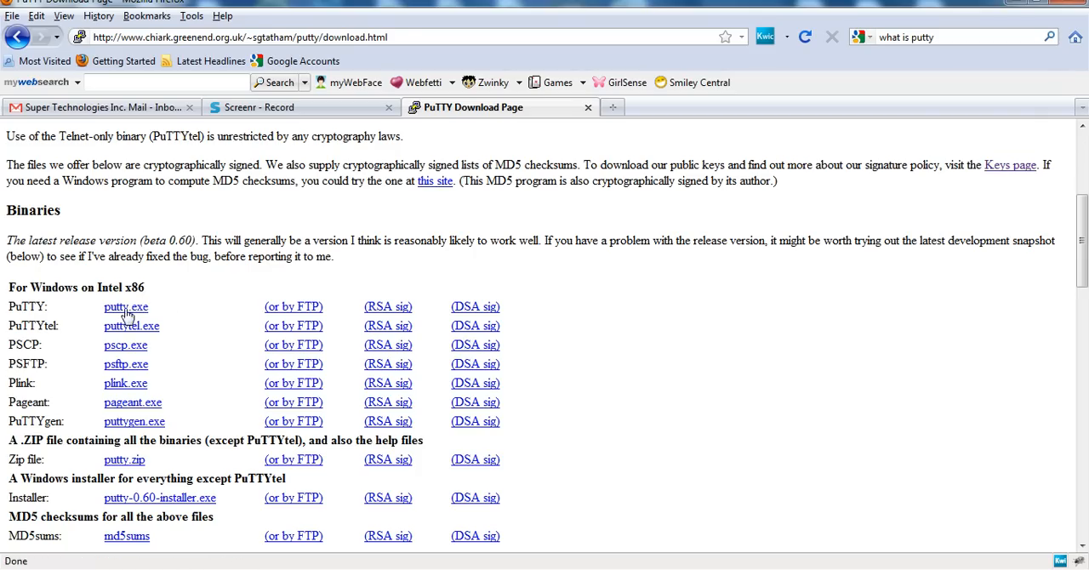